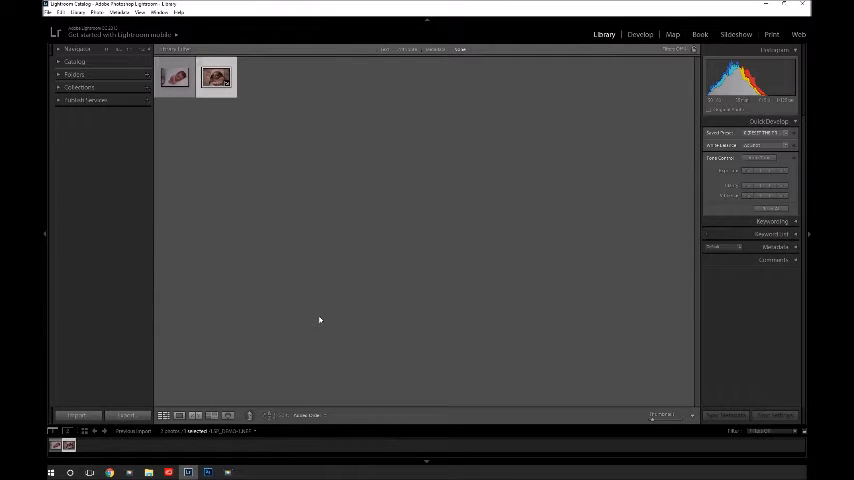
Bring the newborn photo into Develop and scroll through the Presets list beside it.
{"action": "left_click", "coordinate": [640, 32]}
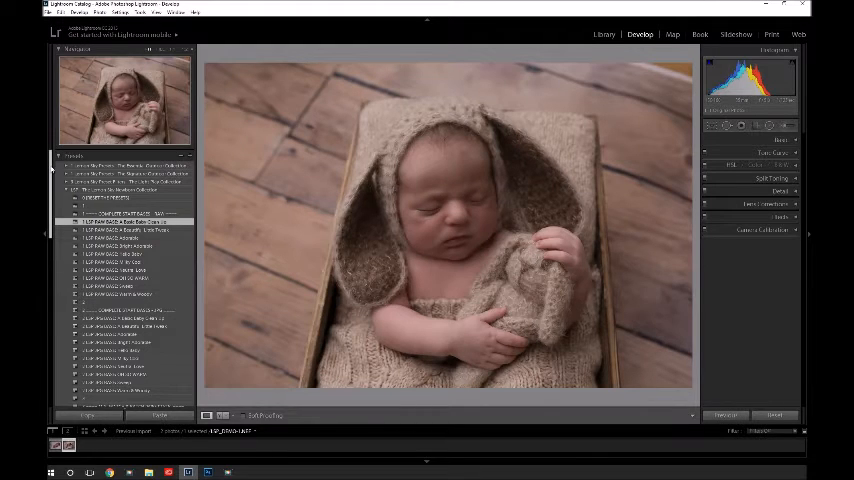
{"action": "scroll", "scroll_direction": "down", "scroll_amount": 3}
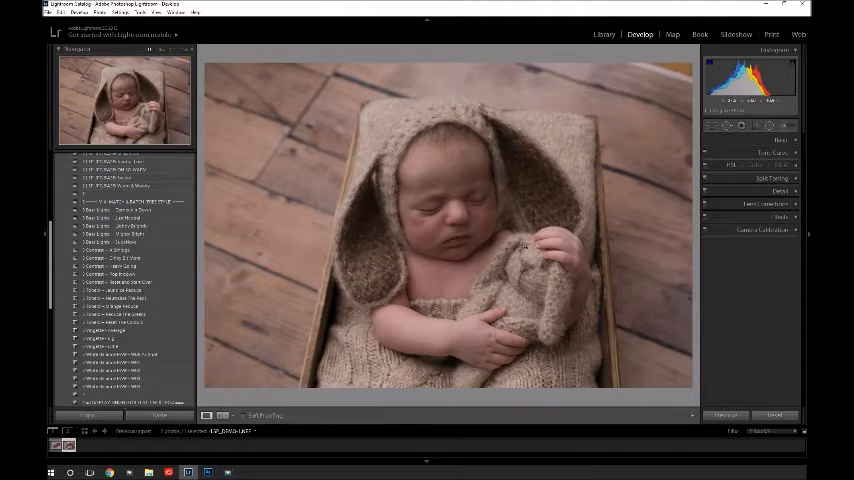
Send the newborn photo to Adobe Photoshop via Edit In from its context menu.
{"action": "right_click", "coordinate": [524, 244]}
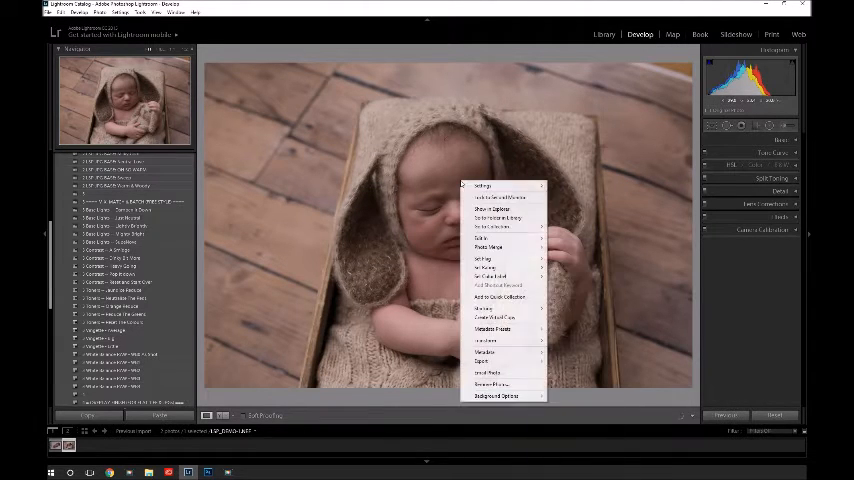
{"action": "mouse_move", "coordinate": [484, 238]}
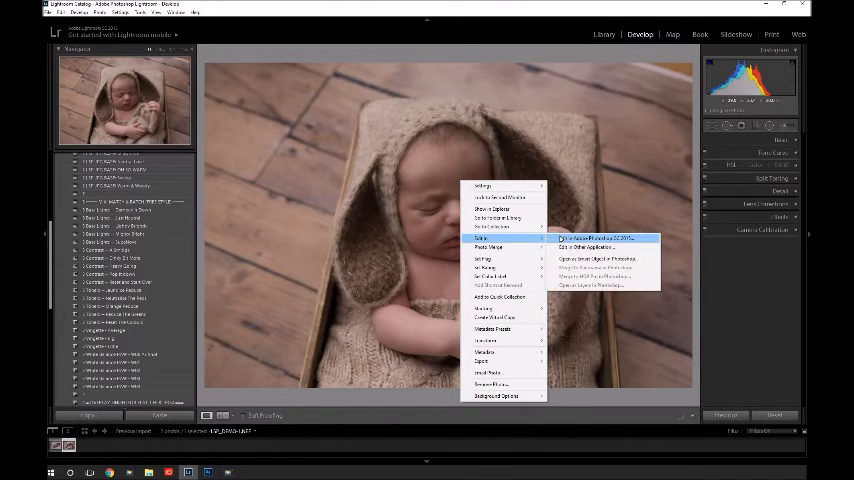
{"action": "left_click", "coordinate": [596, 238]}
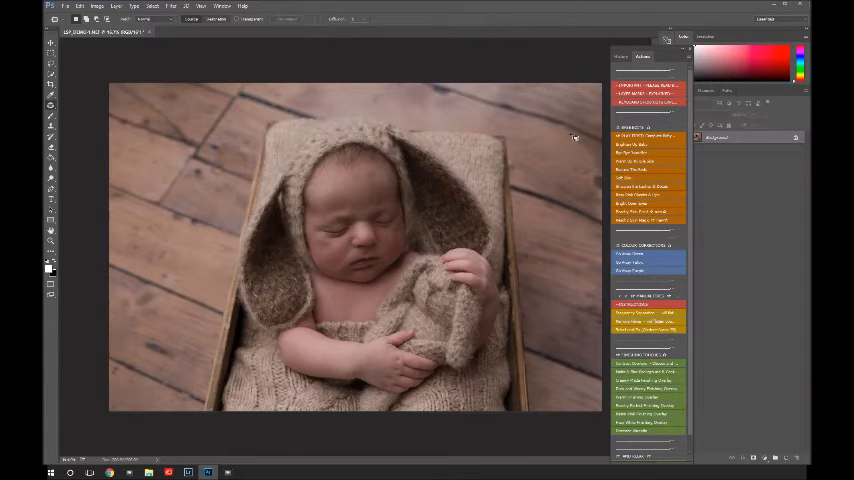
{"action": "mouse_move", "coordinate": [528, 236]}
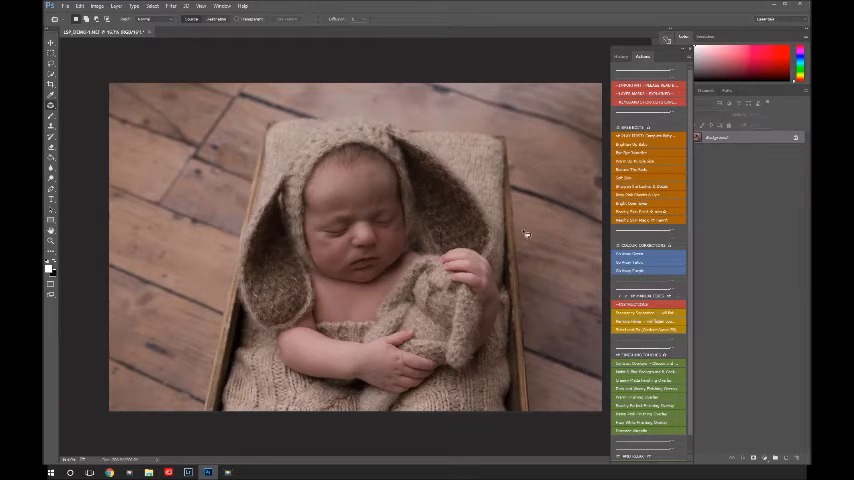
{"action": "mouse_move", "coordinate": [672, 144]}
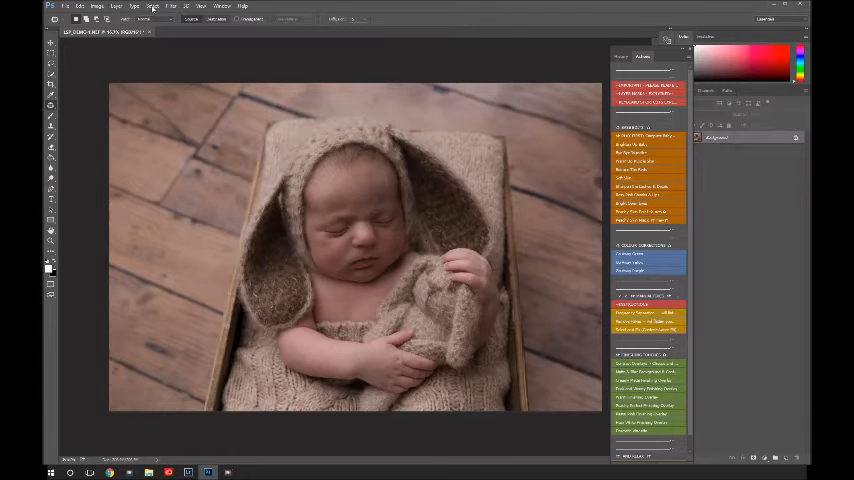
Run the first retouching action, building its stack of editing layers on the photo.
{"action": "left_click", "coordinate": [172, 6]}
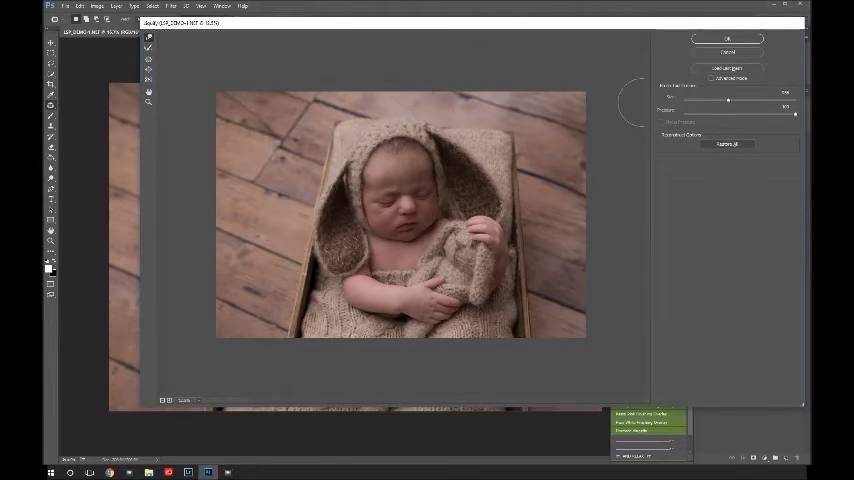
{"action": "mouse_move", "coordinate": [596, 130]}
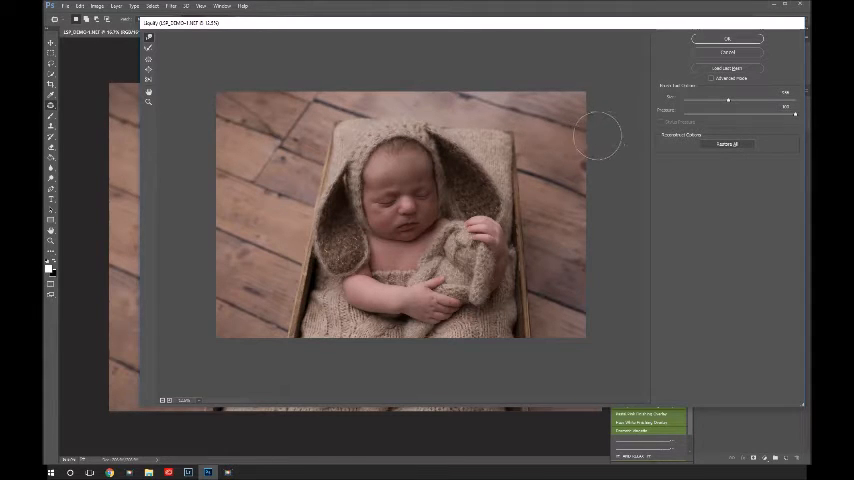
{"action": "mouse_move", "coordinate": [596, 200]}
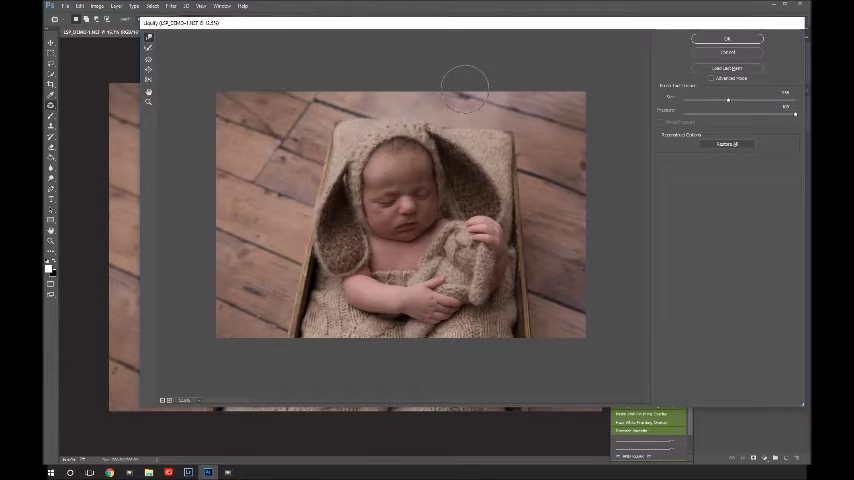
{"action": "mouse_move", "coordinate": [592, 88]}
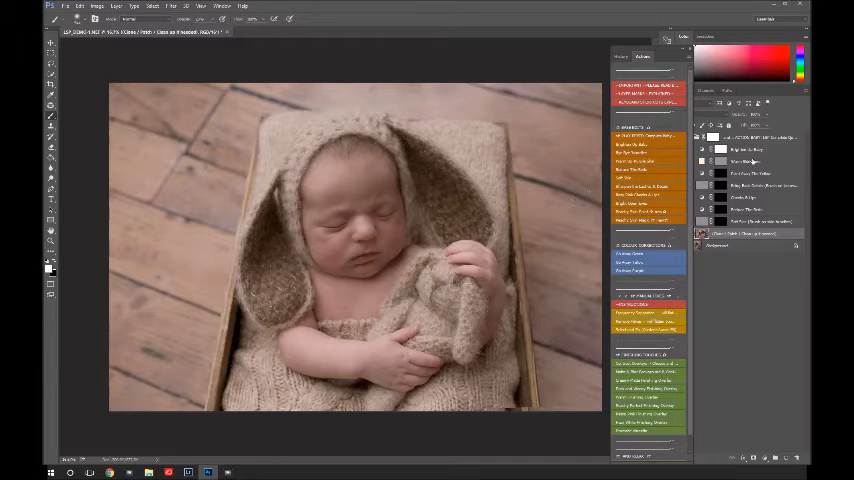
Run the face-retouching action on the baby and bring up its instructions message.
{"action": "left_click", "coordinate": [748, 160]}
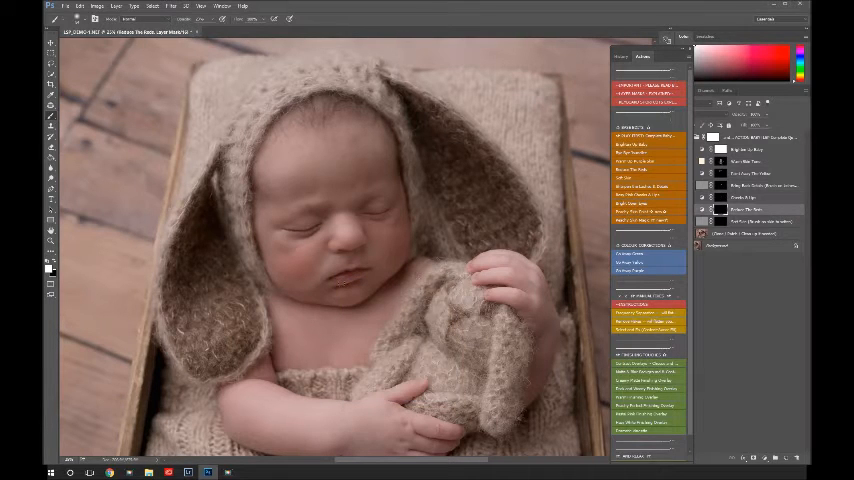
{"action": "right_click", "coordinate": [330, 212]}
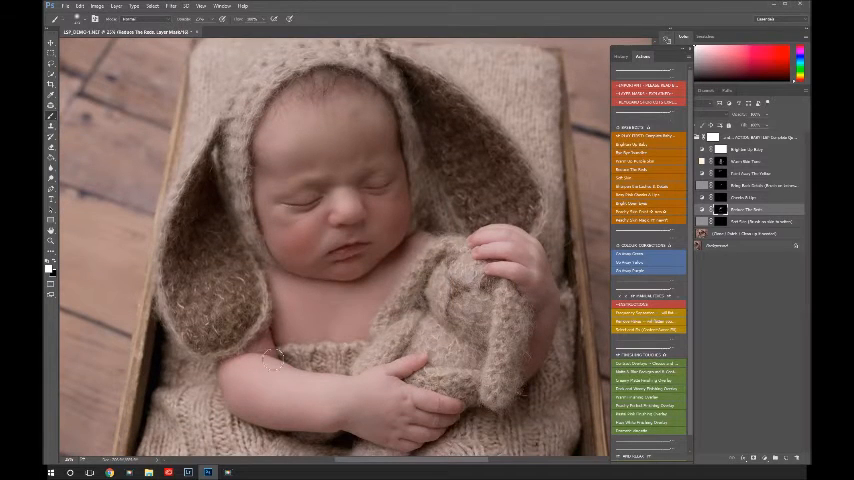
{"action": "mouse_move", "coordinate": [302, 284]}
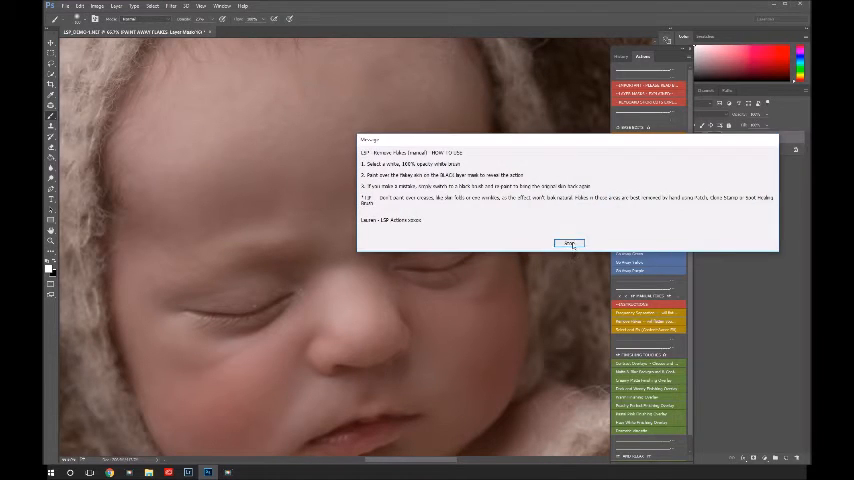
Dismiss the instructions, then save and close the retouched photo back to Lightroom.
{"action": "left_click", "coordinate": [568, 244]}
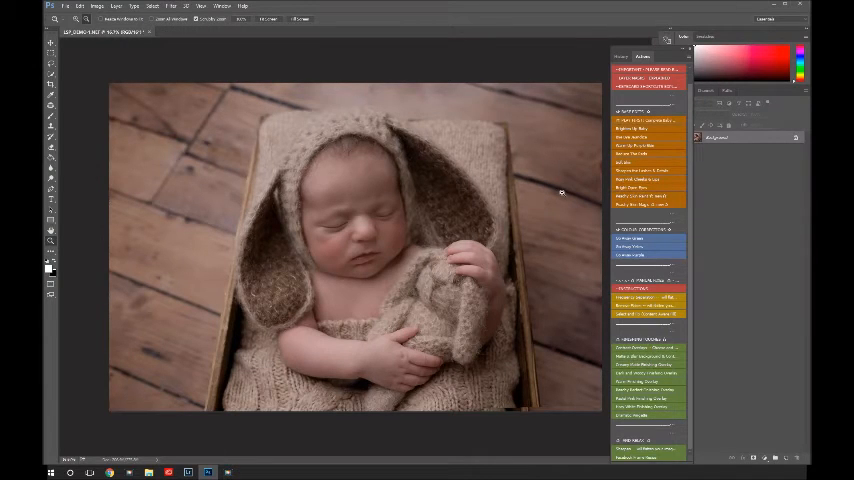
{"action": "left_click", "coordinate": [66, 6]}
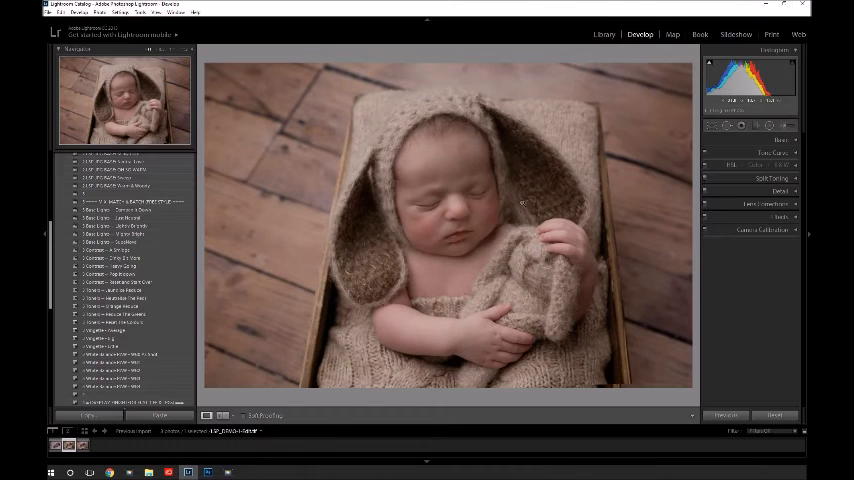
Show all library photos and select the new retouched TIFF copy beside the original.
{"action": "left_click", "coordinate": [604, 34]}
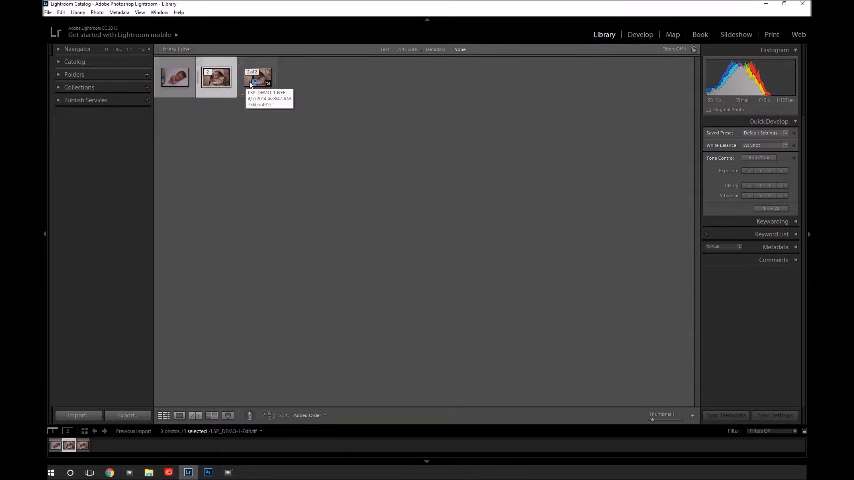
{"action": "left_click", "coordinate": [640, 34]}
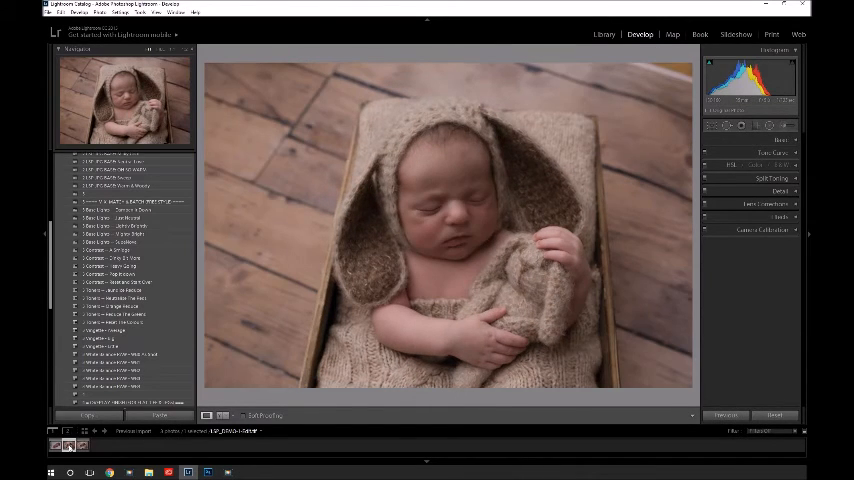
{"action": "right_click", "coordinate": [100, 204]}
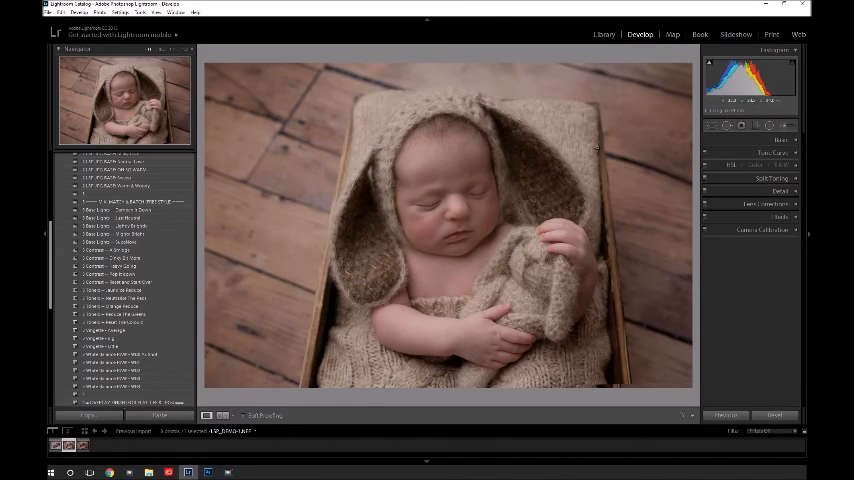
Return to the library grid and bring the retouched copy into Develop for editing.
{"action": "left_click", "coordinate": [604, 32]}
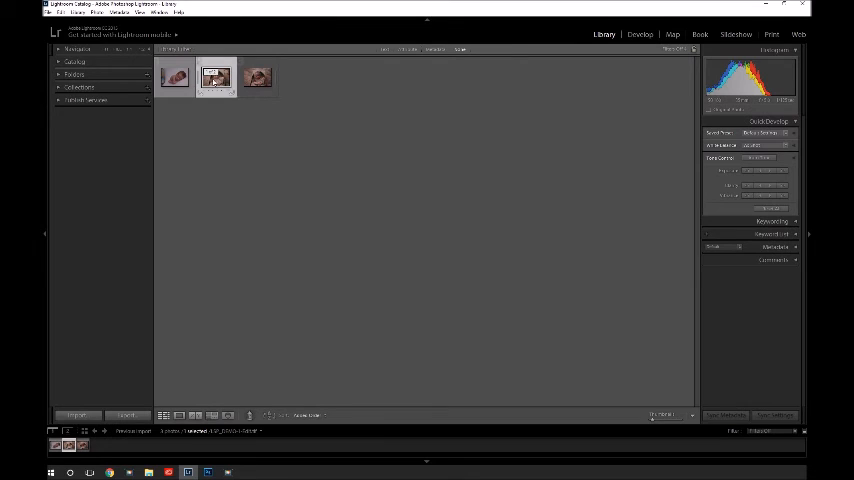
{"action": "left_click", "coordinate": [640, 34]}
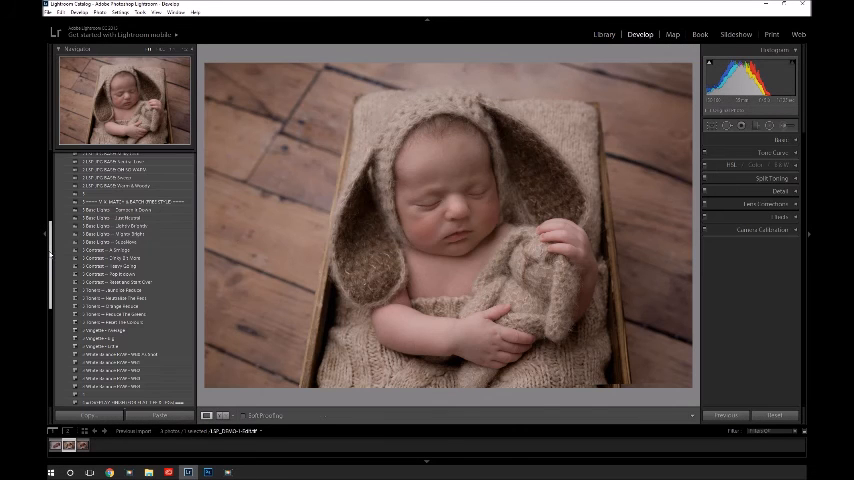
Preview two black-and-white presets on the retouched copy, then restore its colour look.
{"action": "scroll", "scroll_direction": "down", "scroll_amount": 3}
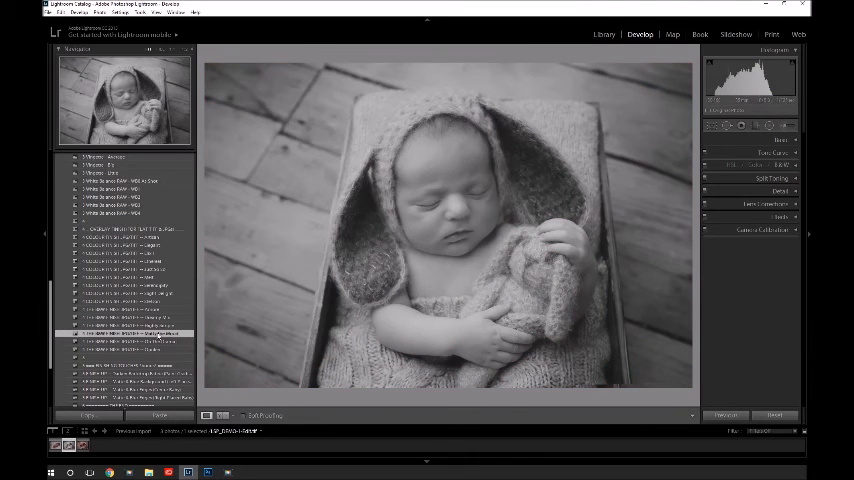
{"action": "left_click", "coordinate": [124, 344]}
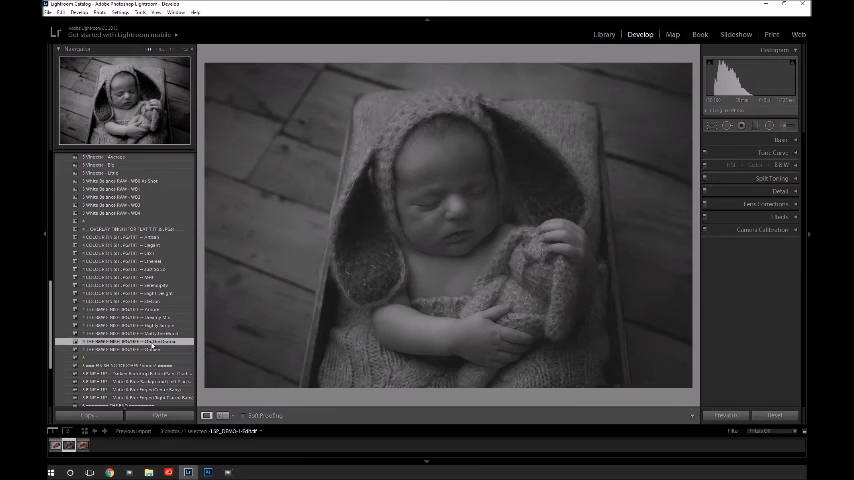
{"action": "left_click", "coordinate": [124, 346]}
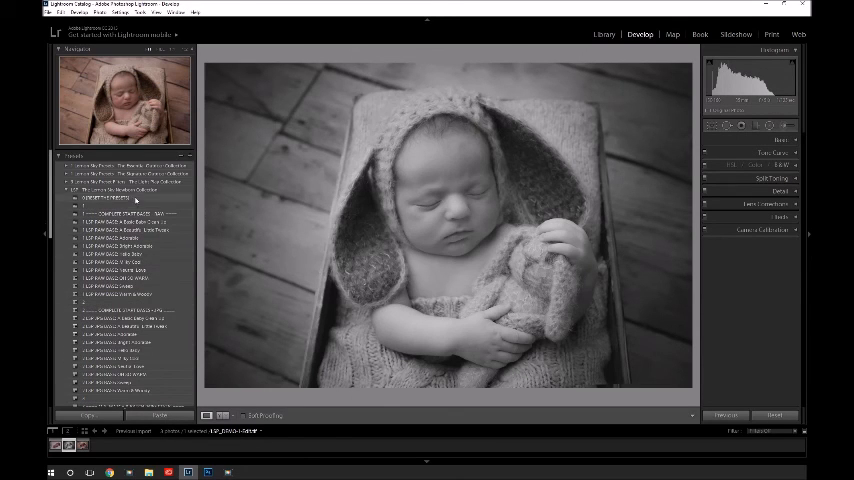
{"action": "left_click", "coordinate": [110, 196]}
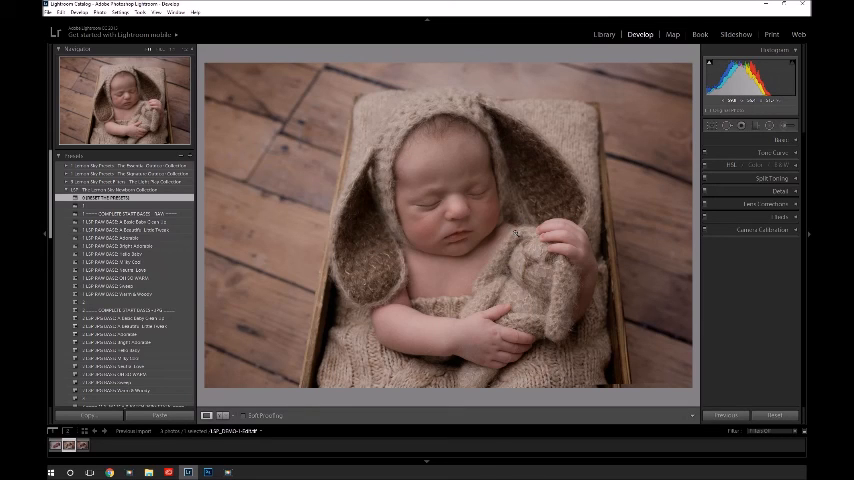
{"action": "right_click", "coordinate": [516, 232]}
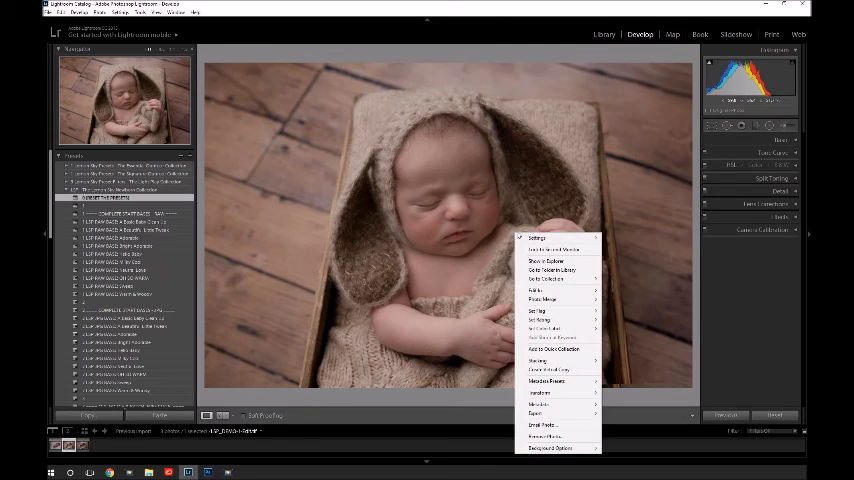
{"action": "mouse_move", "coordinate": [536, 290]}
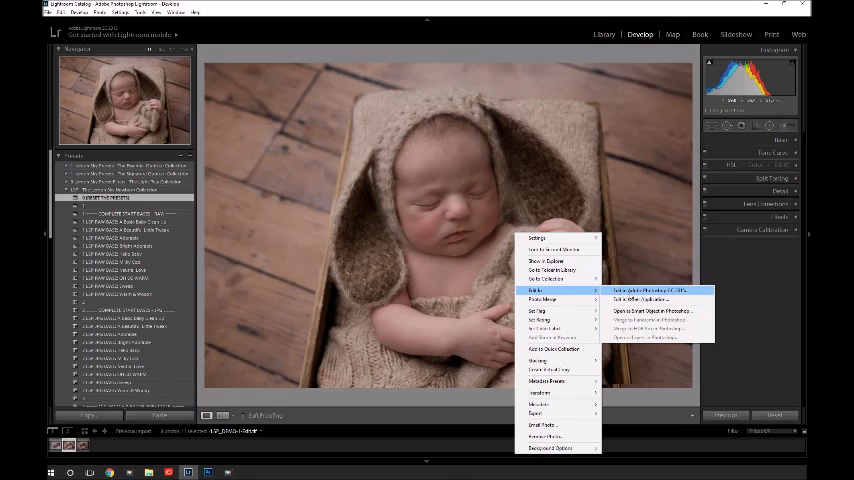